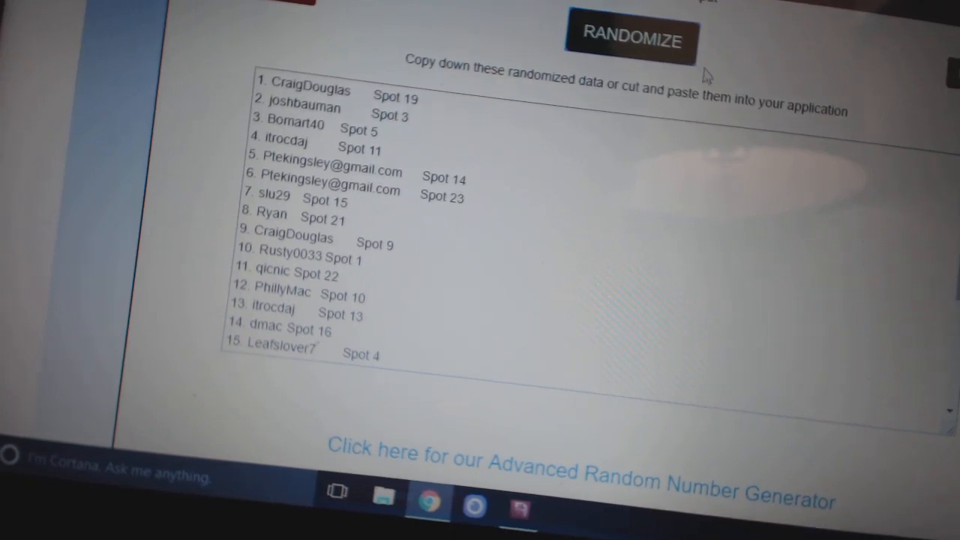
- Reshuffle the participant names and spots twice, then scroll through the randomized output list
left_click(631, 39)
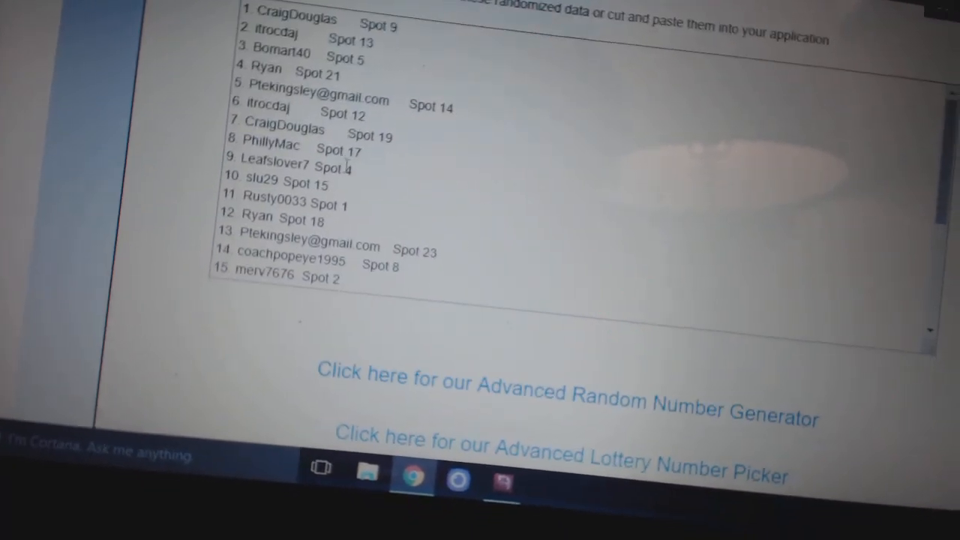
left_click(650, 6)
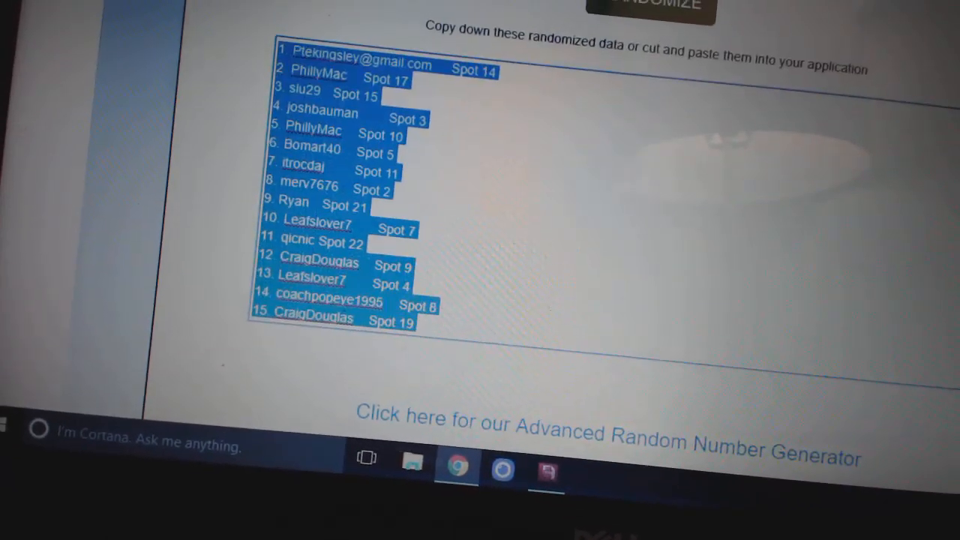
scroll("down", 3)
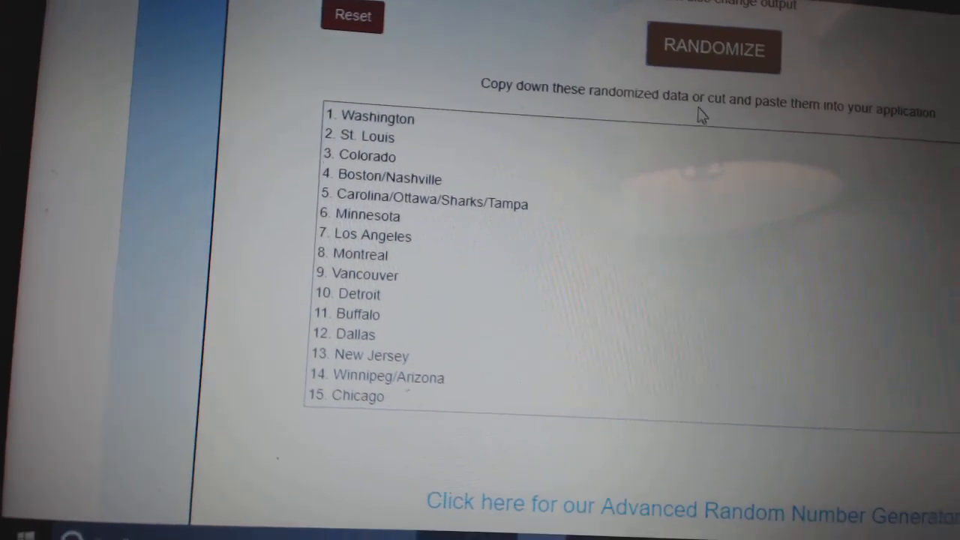
- Randomize the team names into a new order starting with Calgary and ending with Islanders
left_click(713, 49)
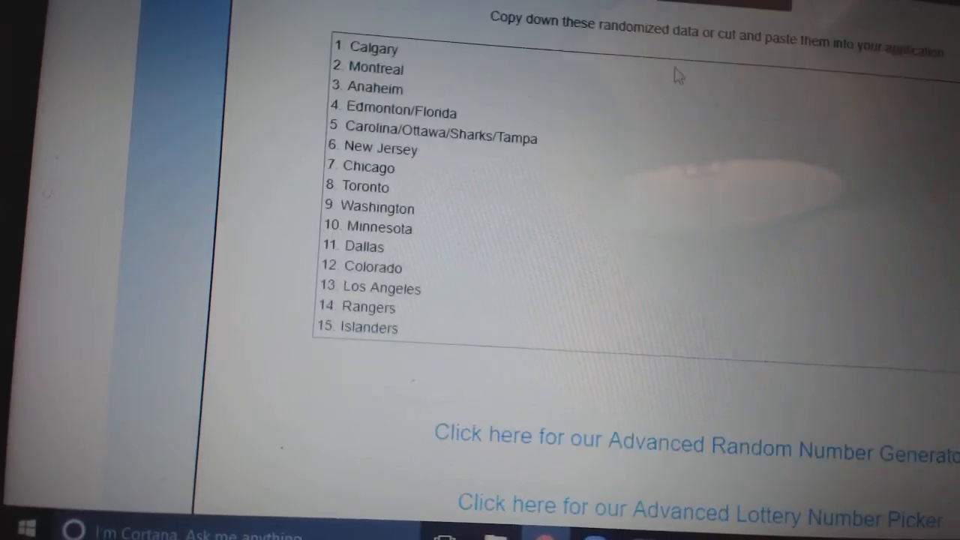
left_click(691, 15)
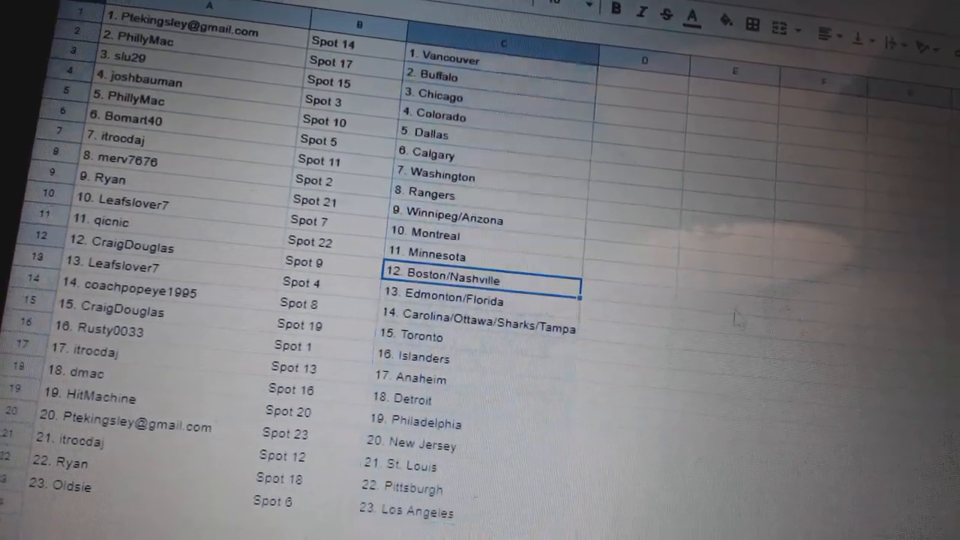
- Scroll down the sheet to check all 23 pairings, ending with Oldsie, Spot 6, Los Angeles
scroll("down", 3)
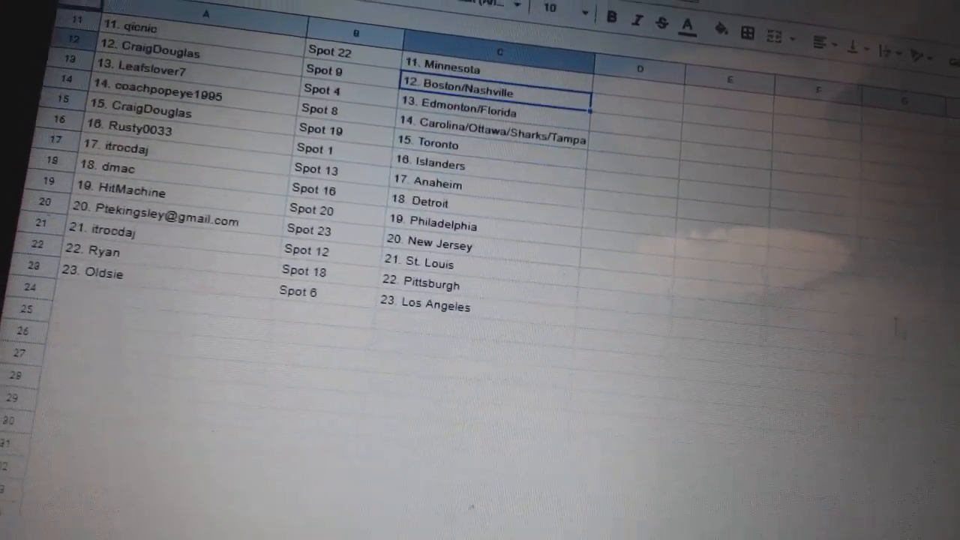